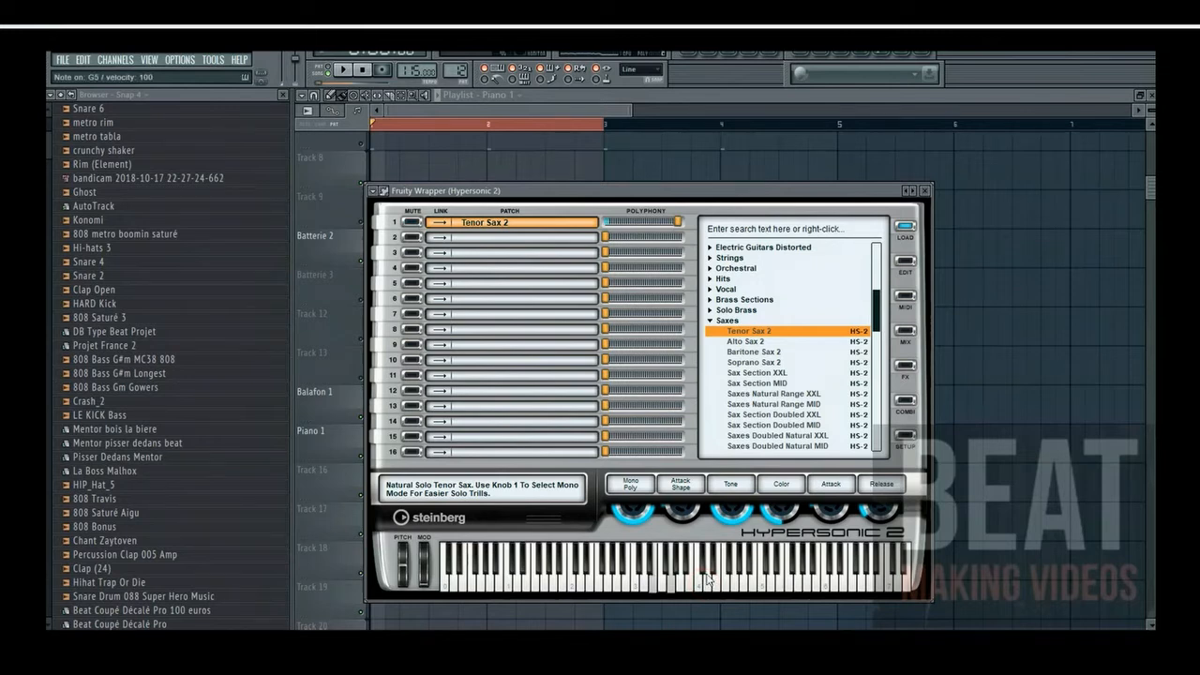
# Close the Hypersonic 2 window with Tenor Sax 2 loaded and return to the playlist.
pyautogui.click(364, 72)
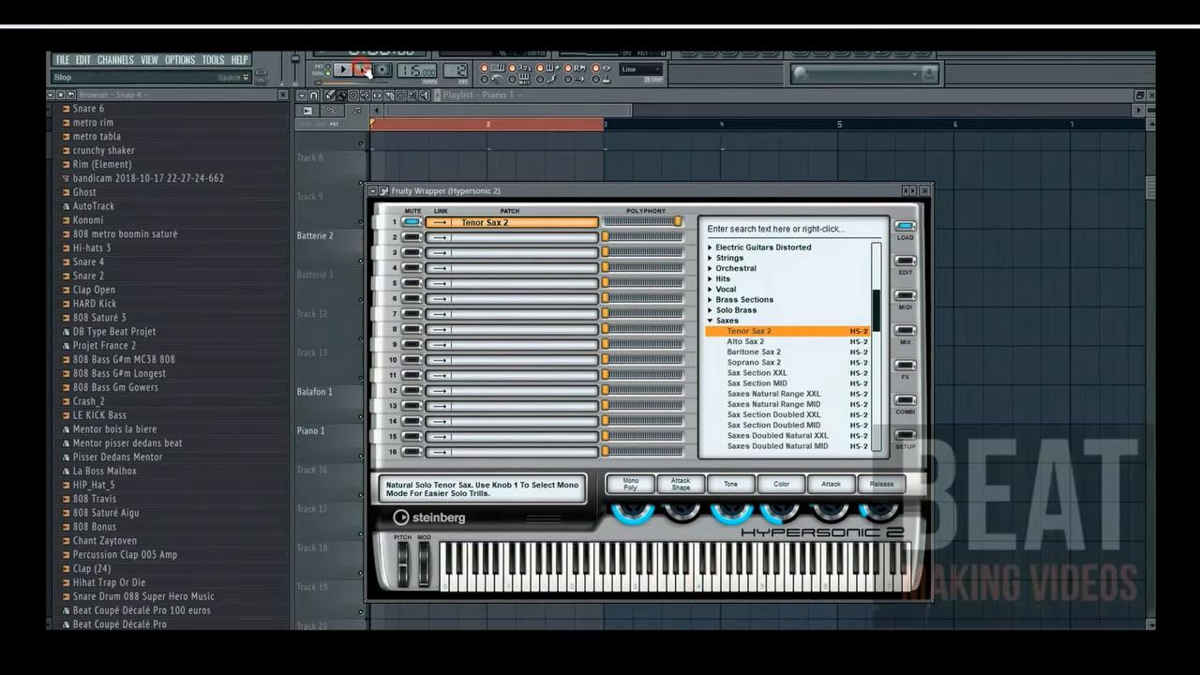
pyautogui.click(926, 191)
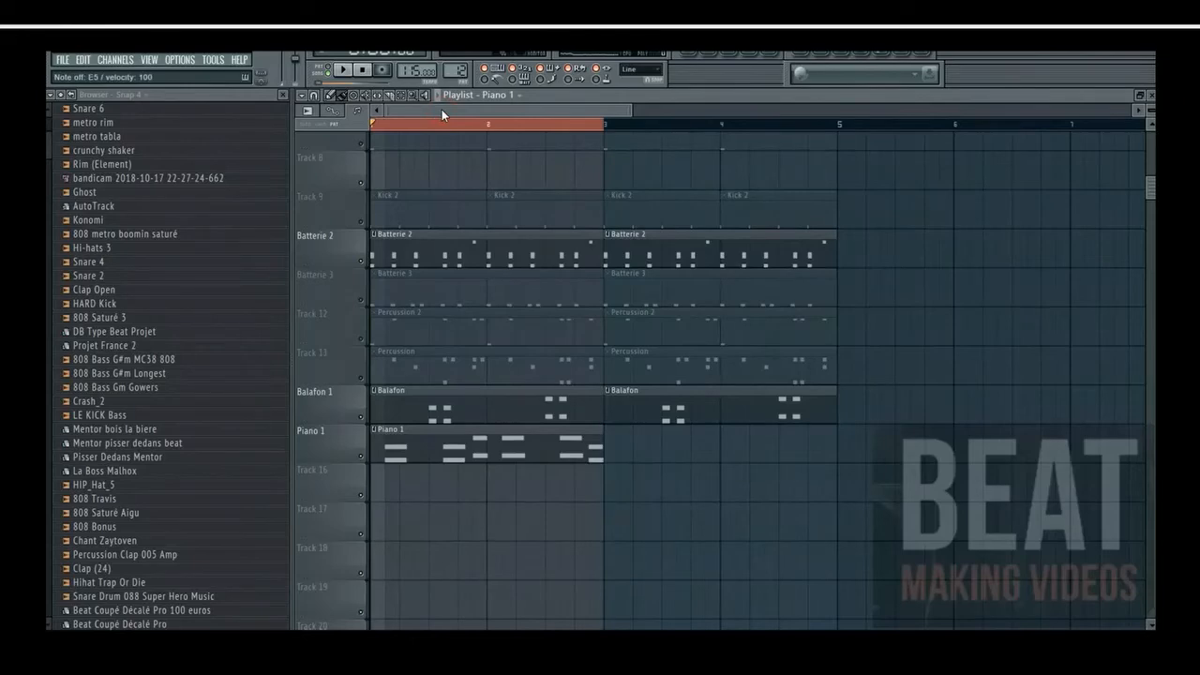
# Route Hypersonic 2 to a mixer insert and load Fruity Reverb 2 on it.
pyautogui.click(342, 69)
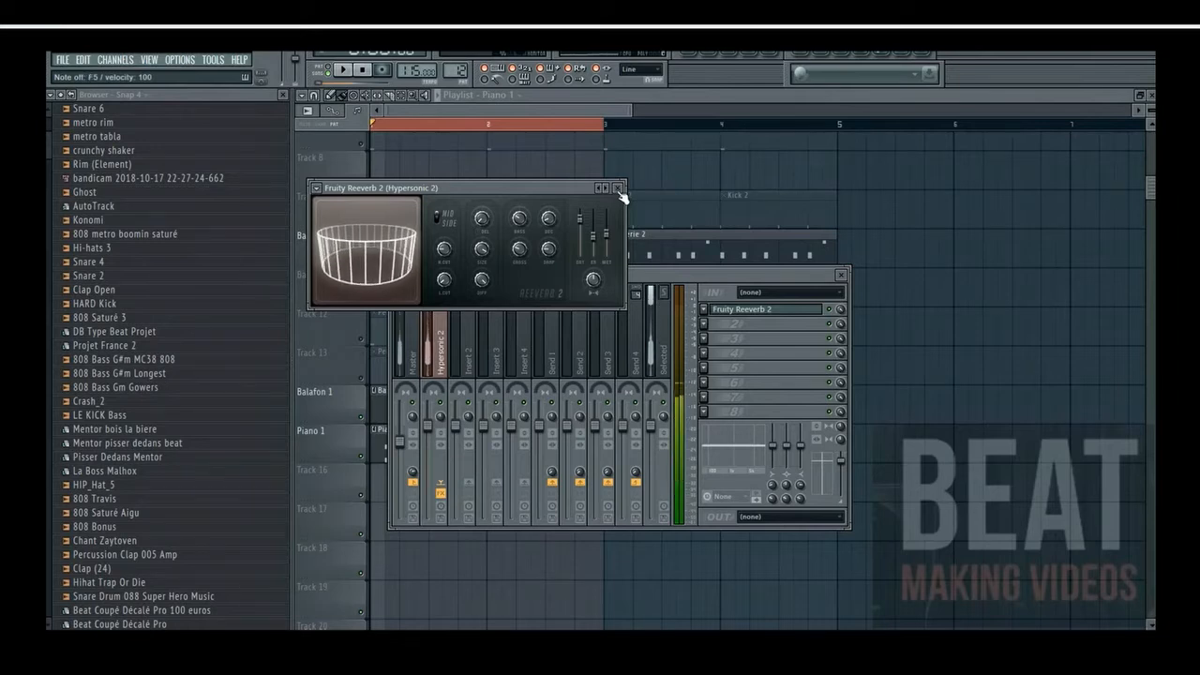
# Load Fruity Delay into the next effect slot of the sax mixer track.
pyautogui.click(619, 187)
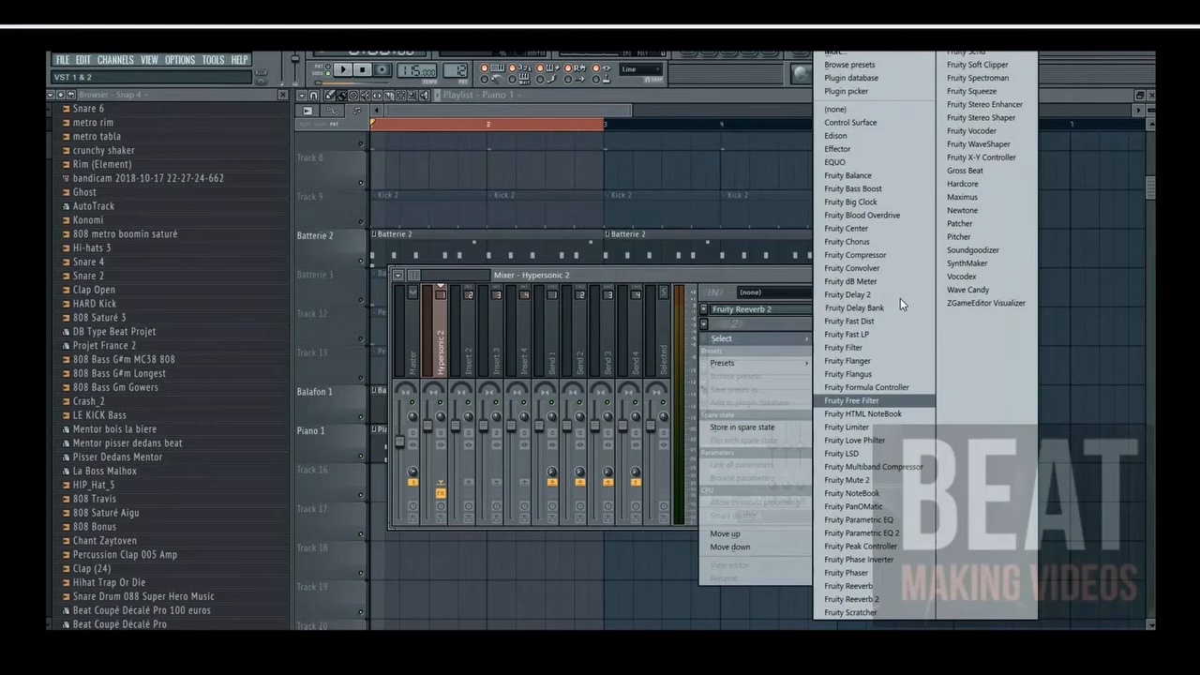
pyautogui.click(847, 294)
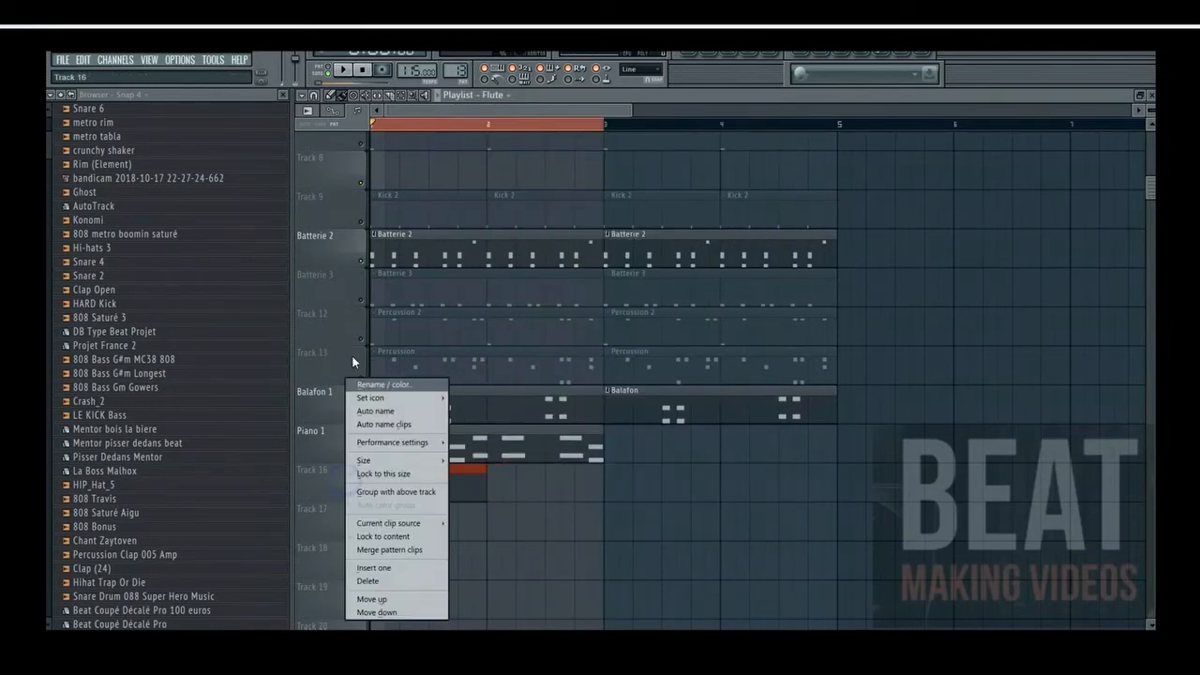
# Set up the playlist track pattern and bring up the Hypersonic 2 piano roll.
pyautogui.click(385, 382)
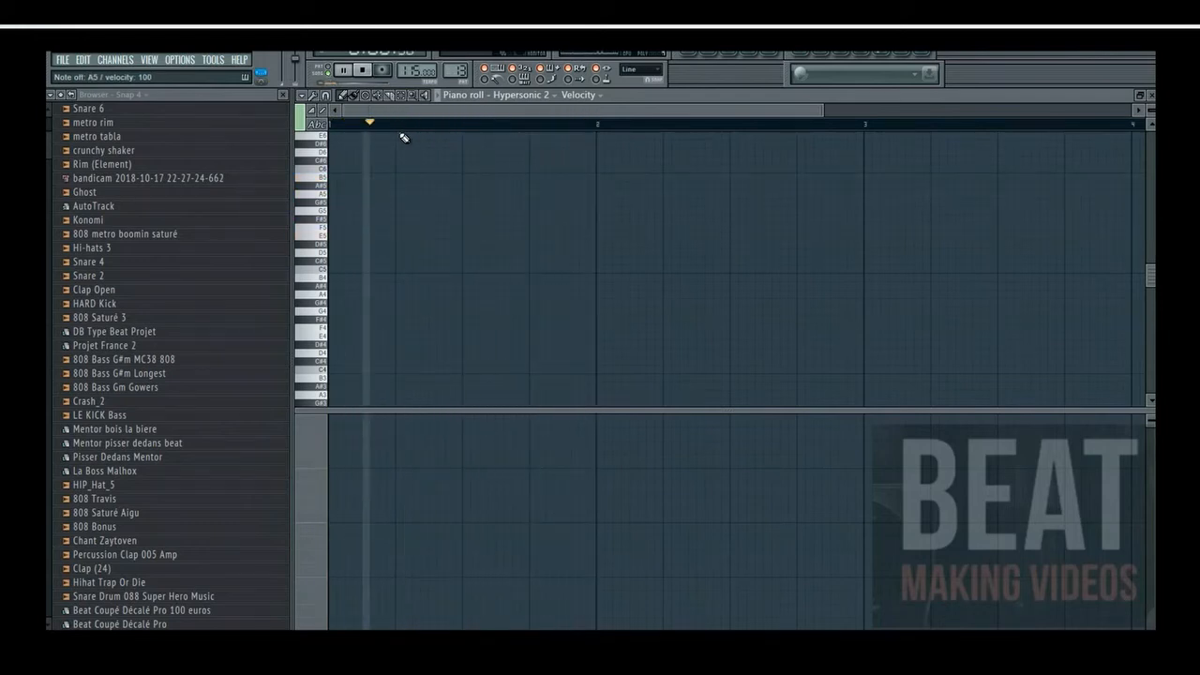
pyautogui.click(382, 70)
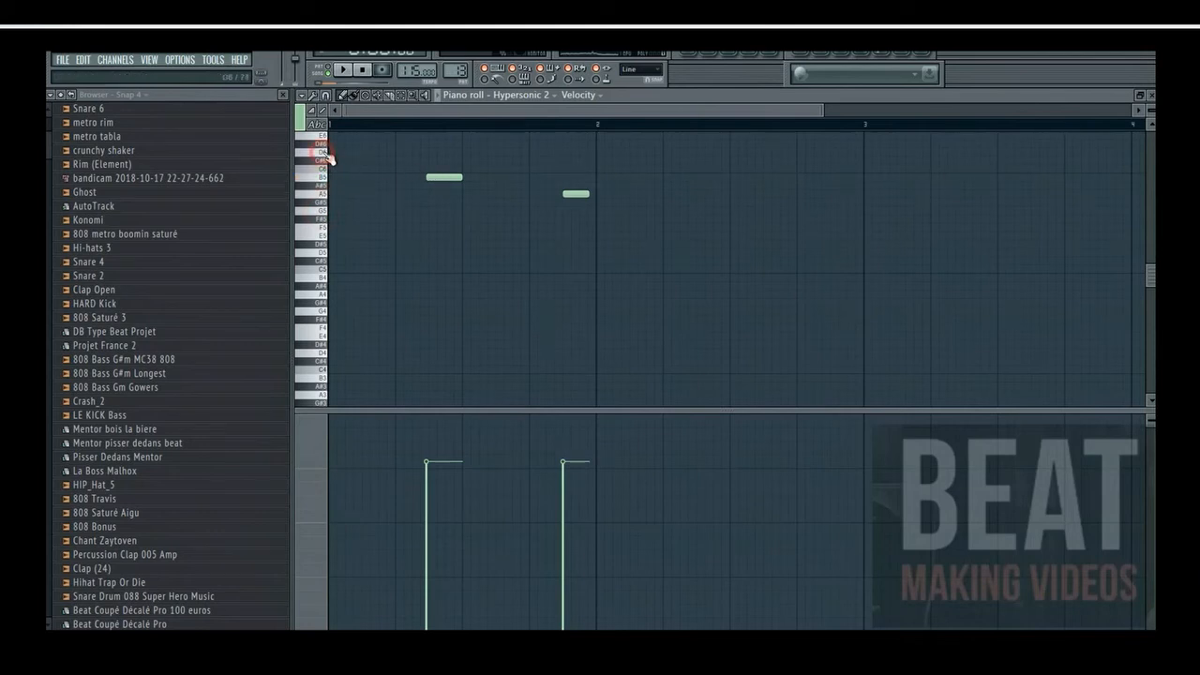
# Draw a short higher sax note before the first melody note in the piano roll.
pyautogui.click(416, 157)
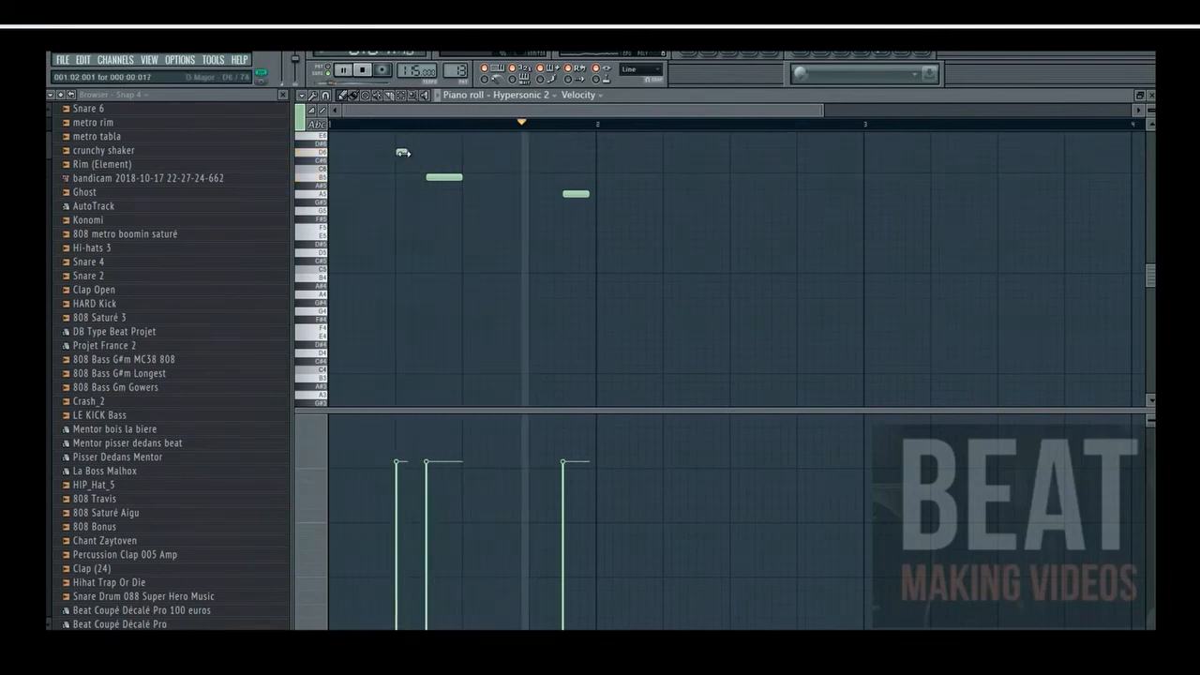
pyautogui.click(401, 151)
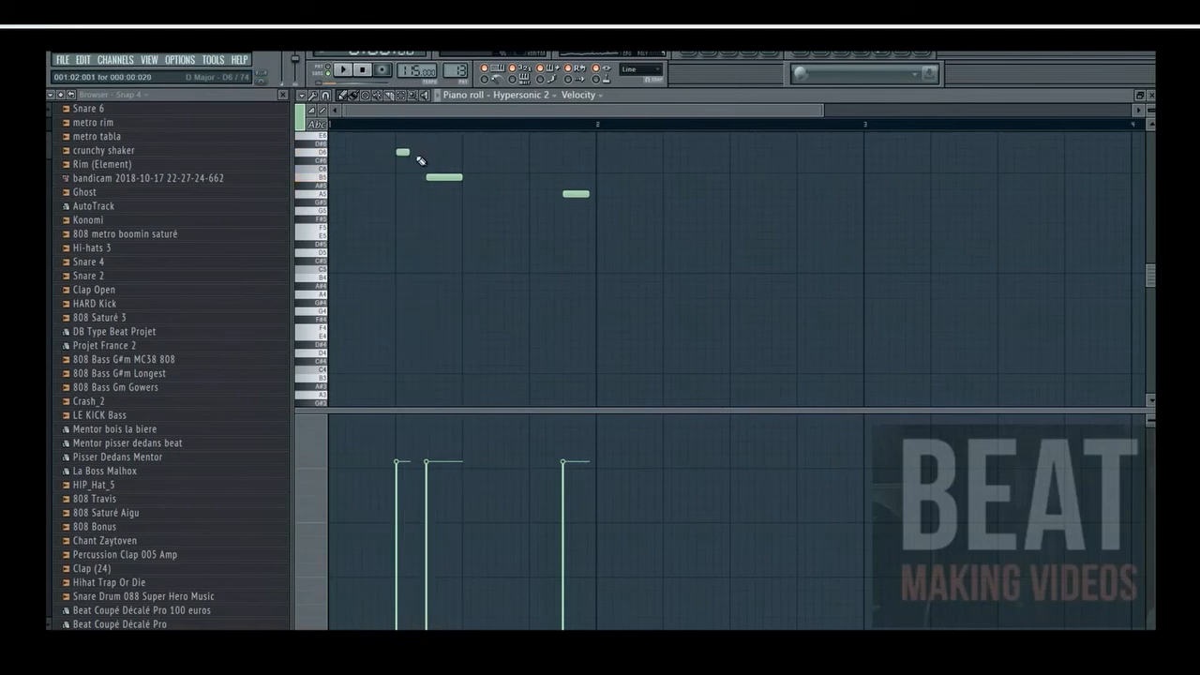